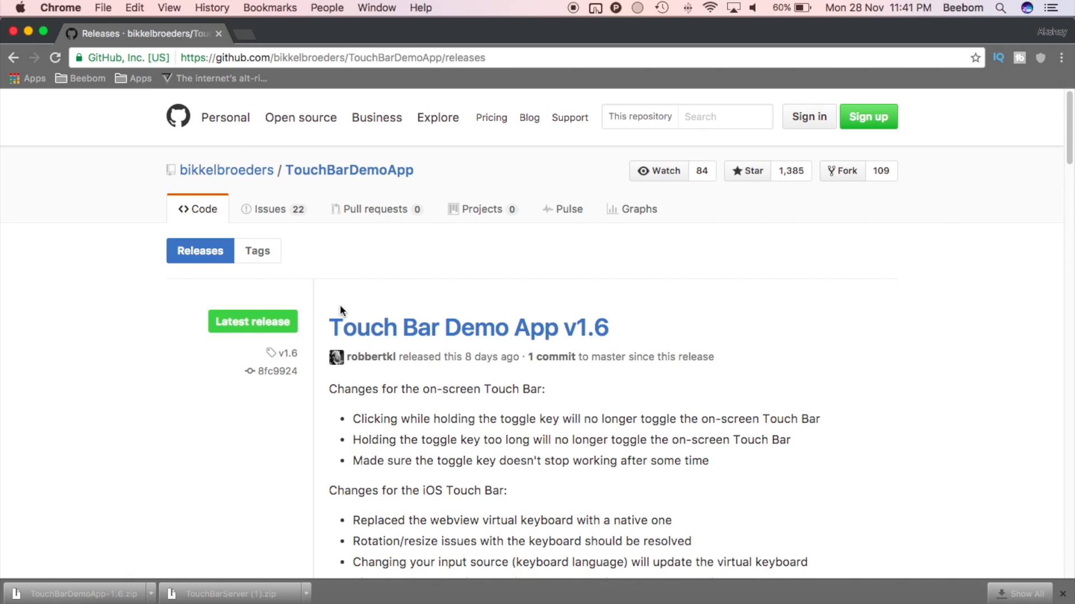
Scroll the GitHub releases page down to the v1.6 Downloads section
{"action": "scroll", "scroll_direction": "down", "scroll_amount": 3}
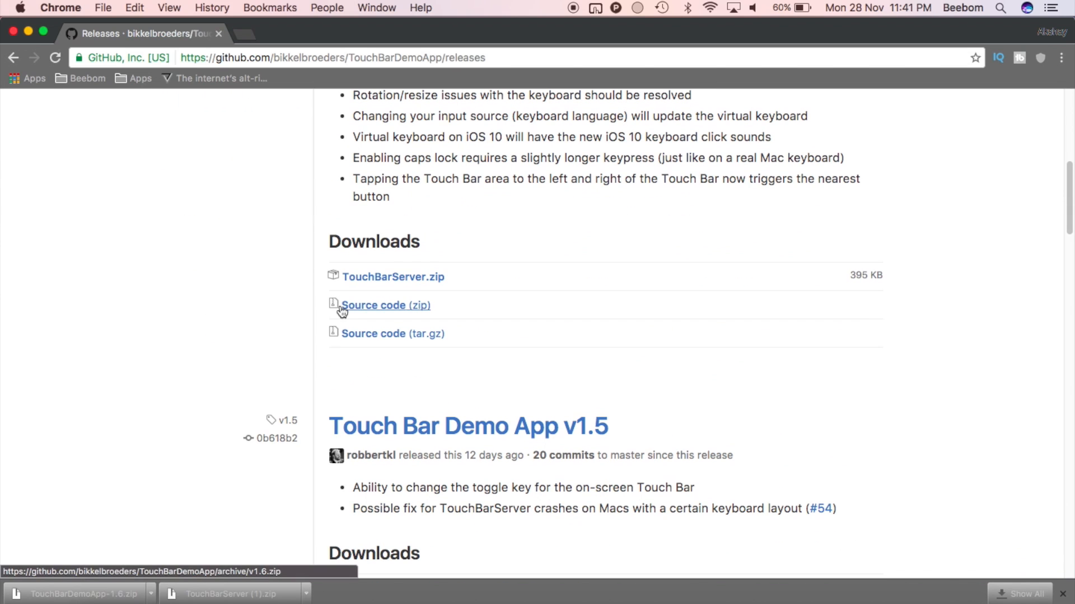
{"action": "mouse_move", "coordinate": [393, 276]}
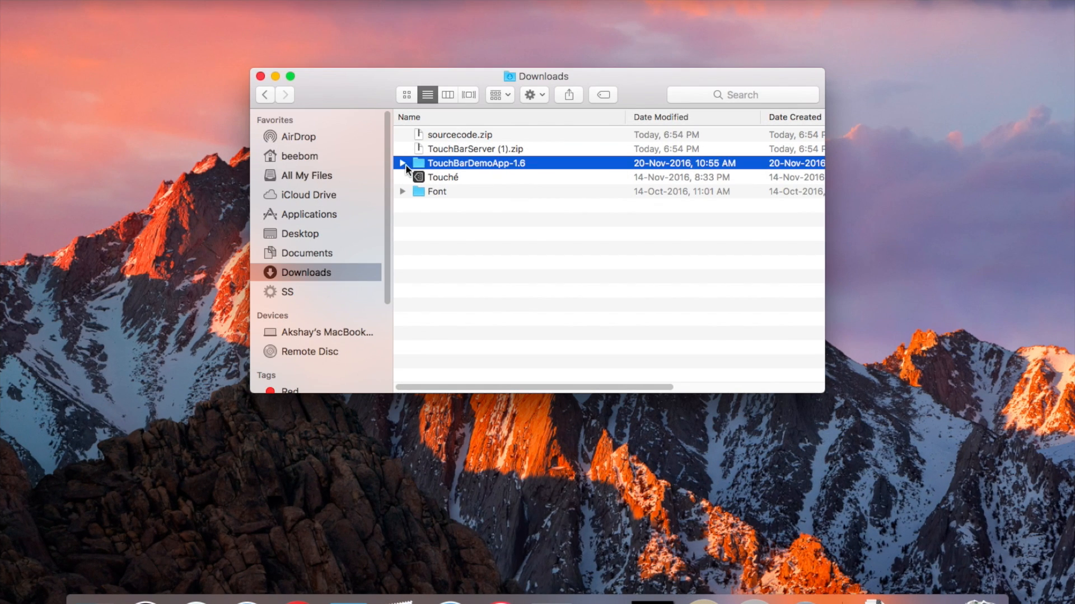
Expand the TouchBarDemoApp-1.6 folder and launch TouchBar.xcodeproj in Xcode
{"action": "left_click", "coordinate": [403, 164]}
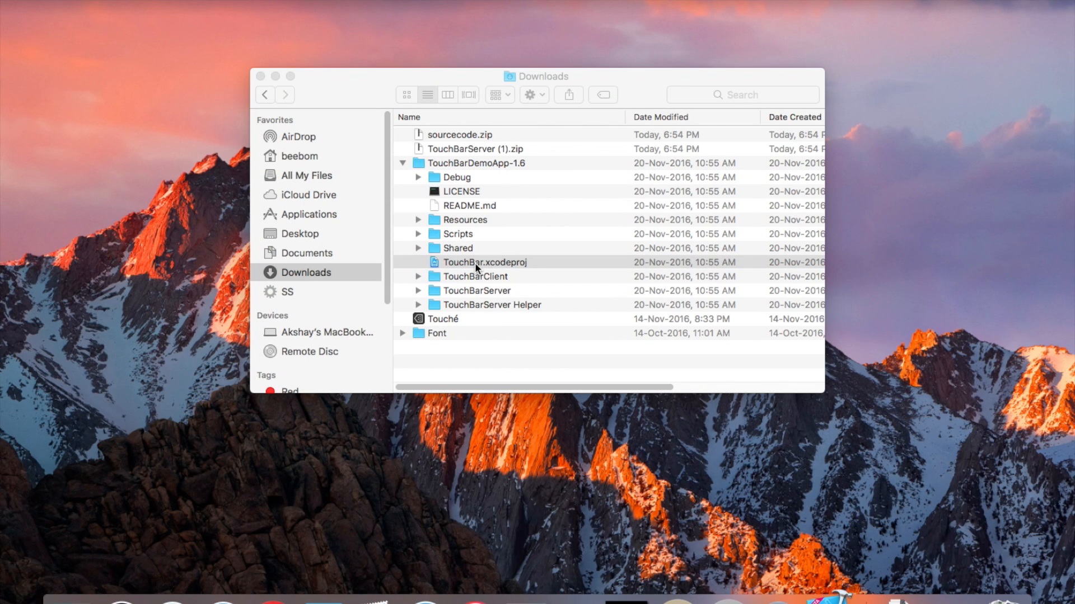
{"action": "double_click", "coordinate": [484, 261]}
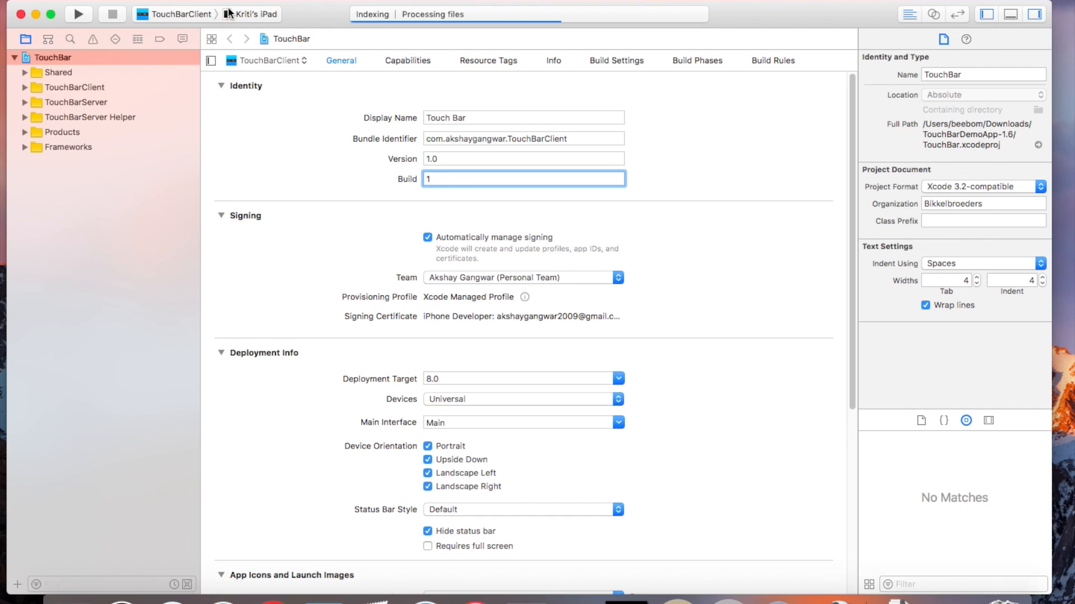
{"action": "left_click", "coordinate": [254, 14]}
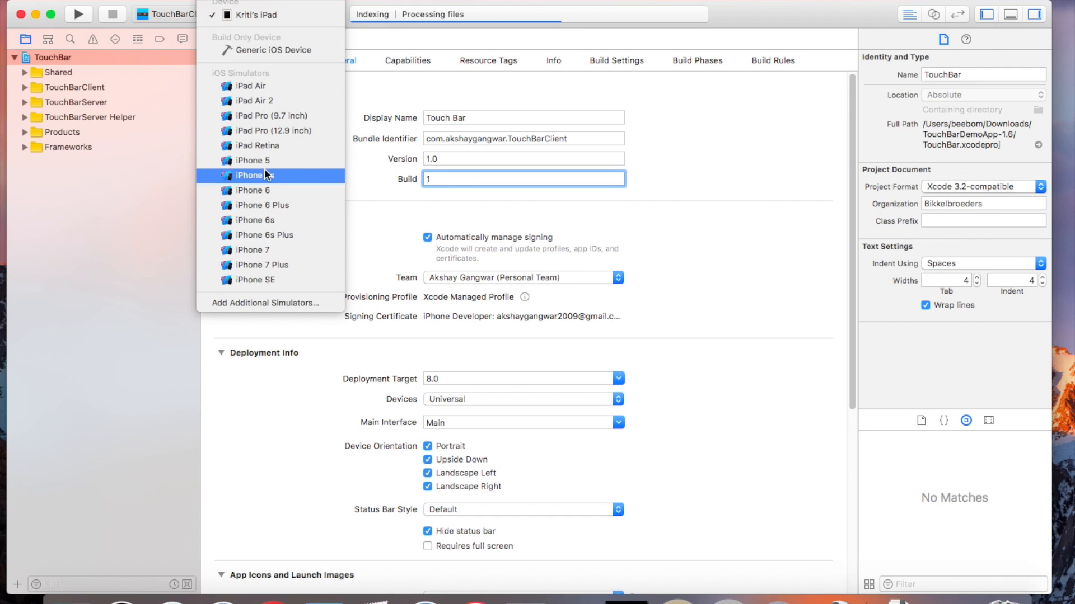
{"action": "left_click", "coordinate": [251, 14]}
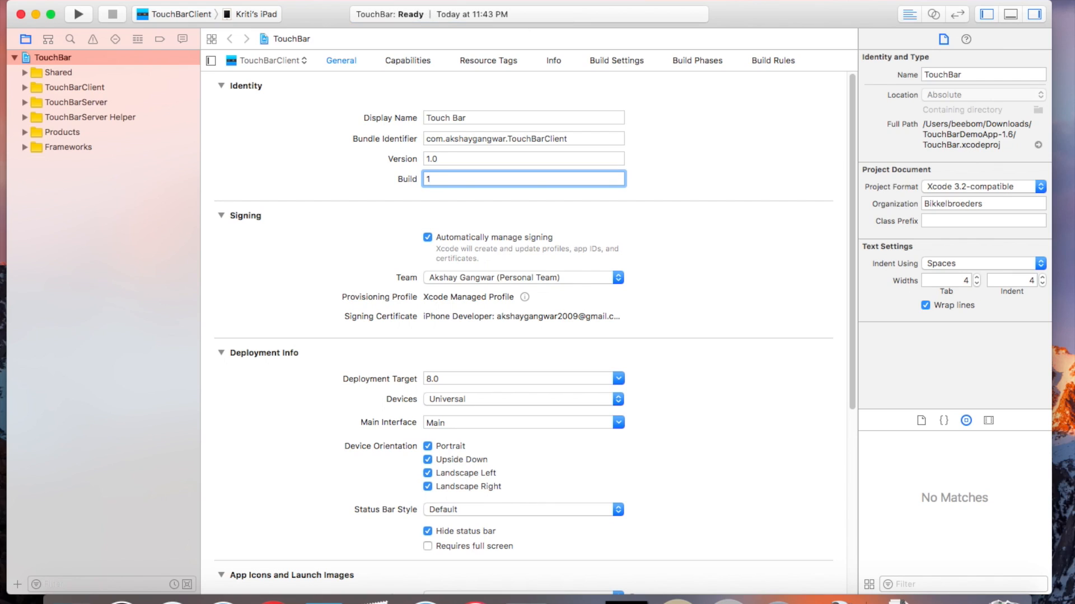
{"action": "left_click", "coordinate": [78, 13]}
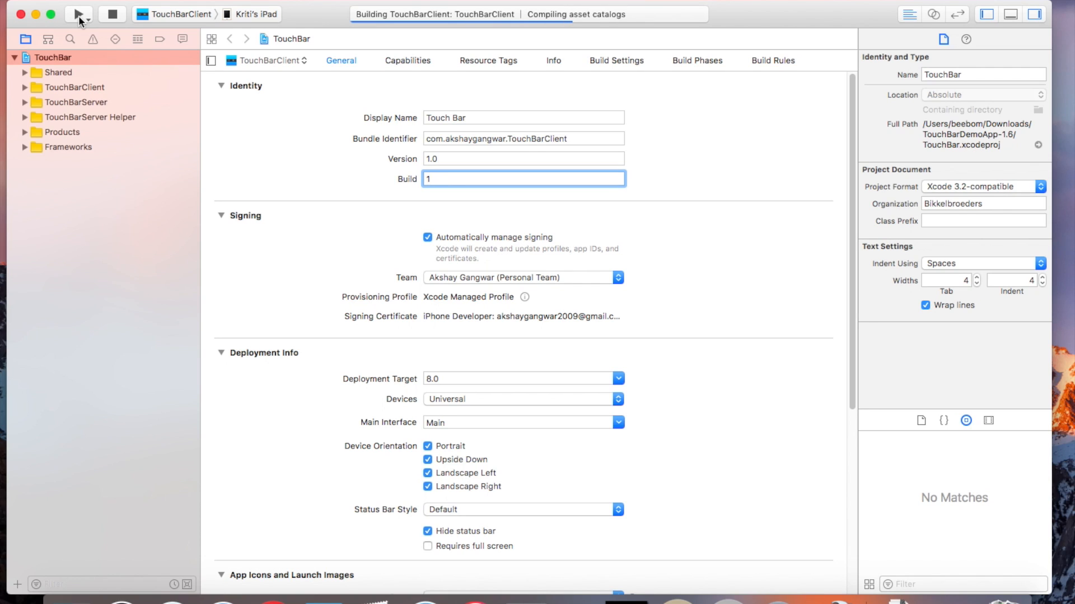
{"action": "left_click", "coordinate": [78, 14]}
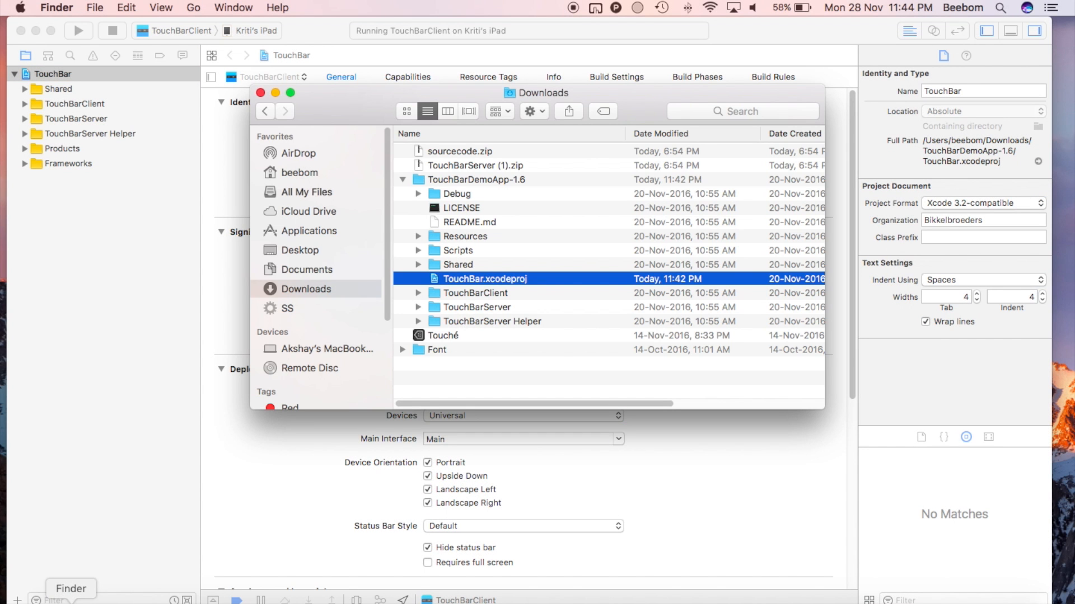
Collapse the TouchBarDemoApp-1.6 folder in the Downloads list
{"action": "left_click", "coordinate": [404, 179]}
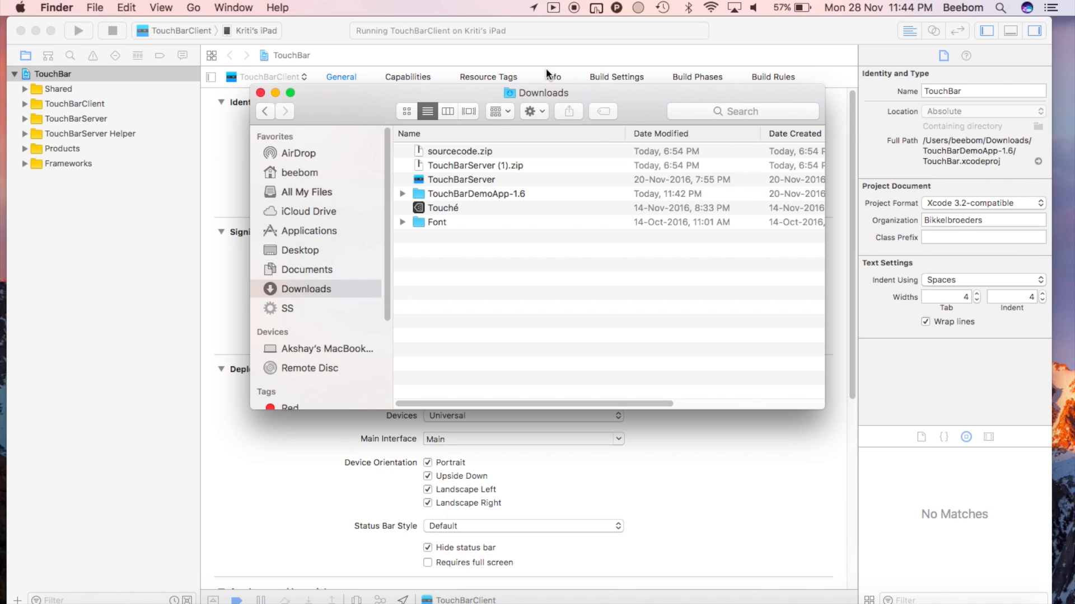
Bring up the TouchBarServer menu-bar options to reach Remote Touch Bar Clients
{"action": "left_click", "coordinate": [553, 7]}
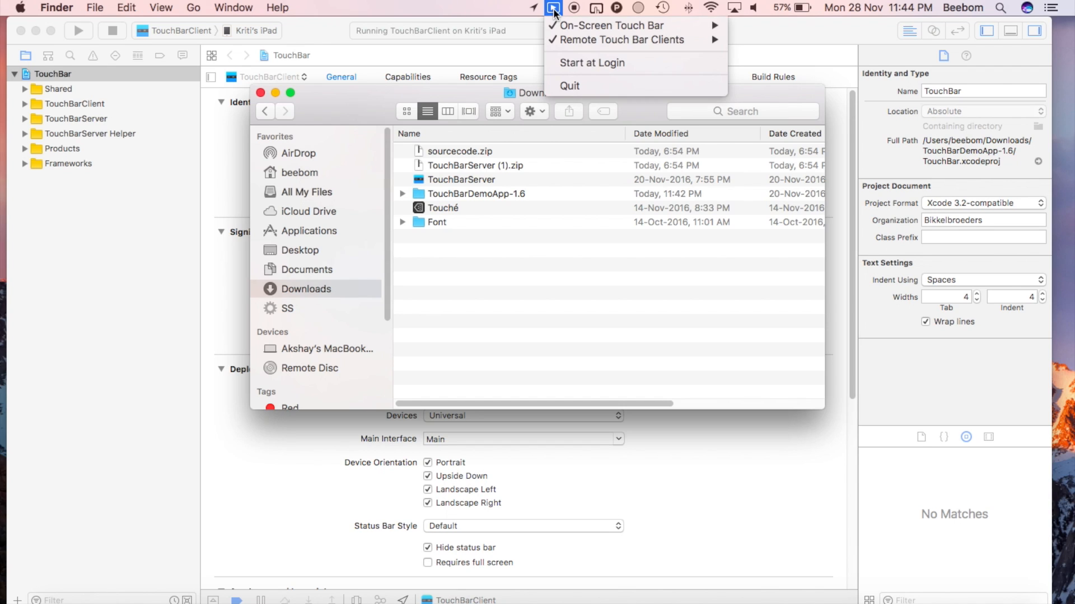
{"action": "mouse_move", "coordinate": [616, 40]}
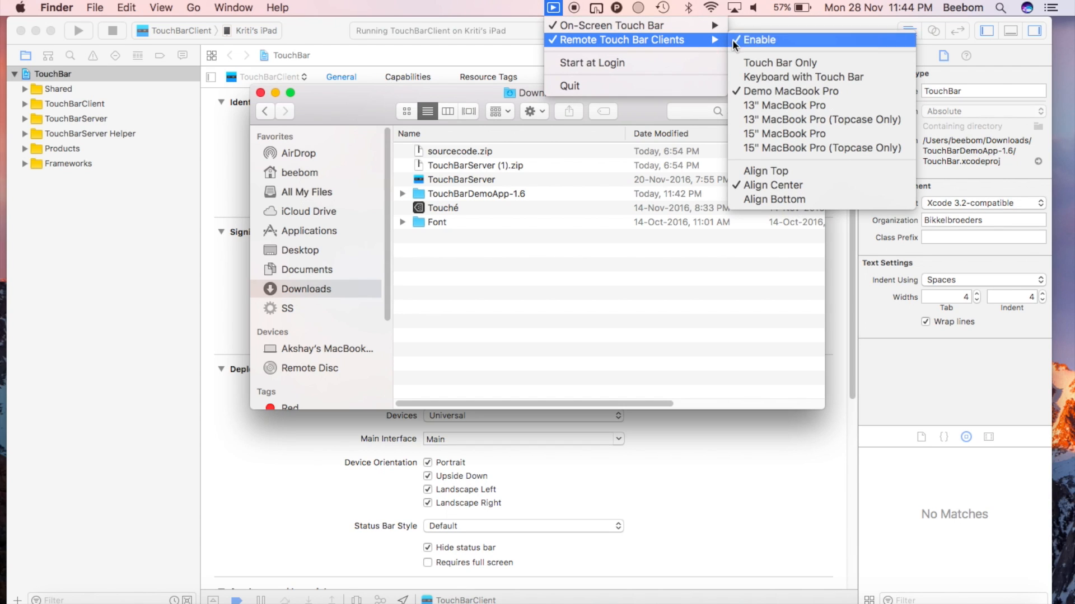
{"action": "mouse_move", "coordinate": [779, 62]}
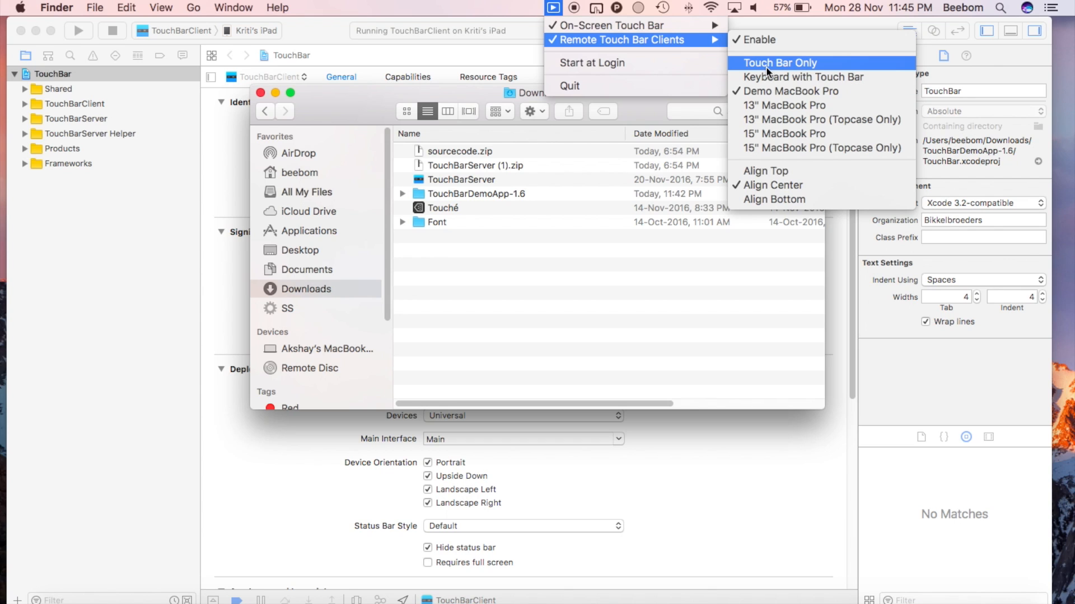